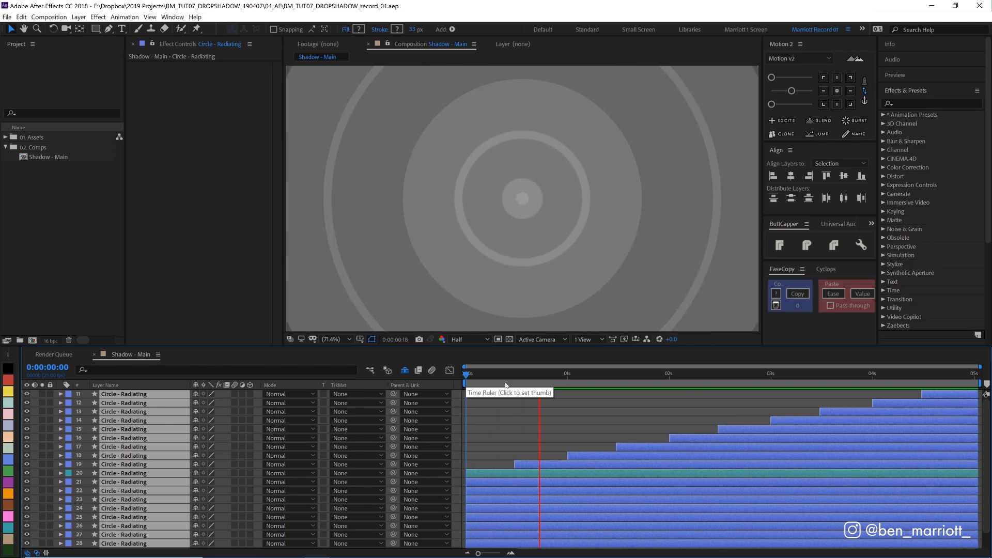
Scrub to an early point in the animation and stop the preview
click(498, 373)
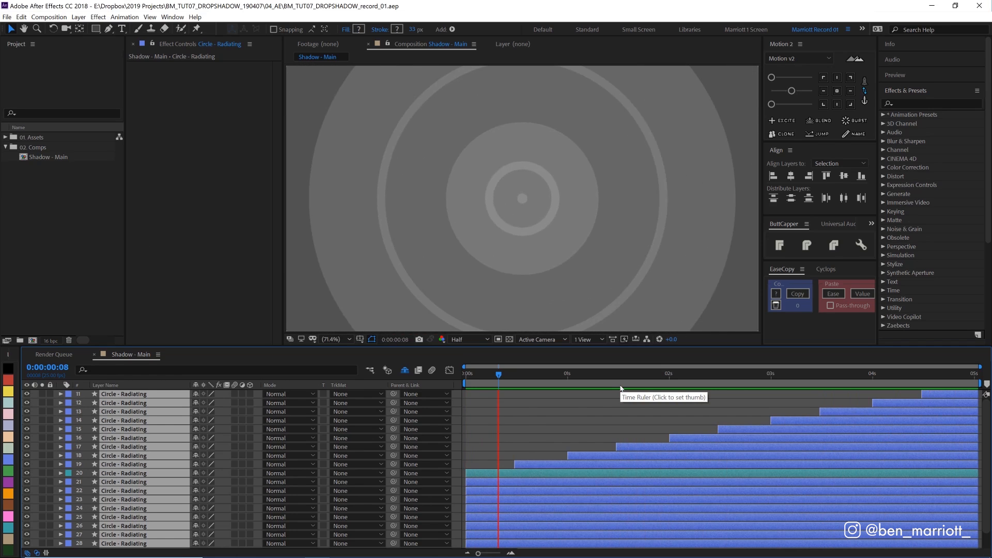
click(701, 373)
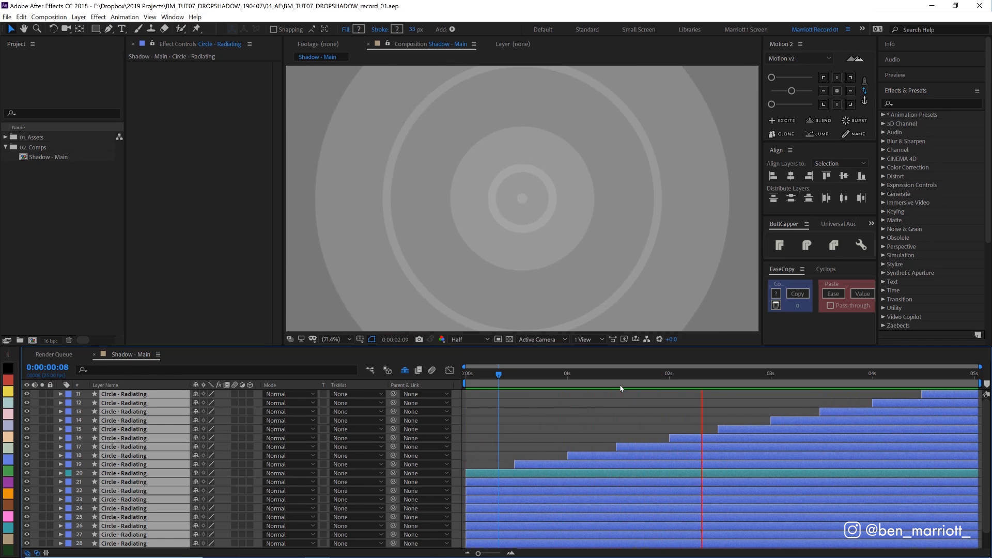
key(space)
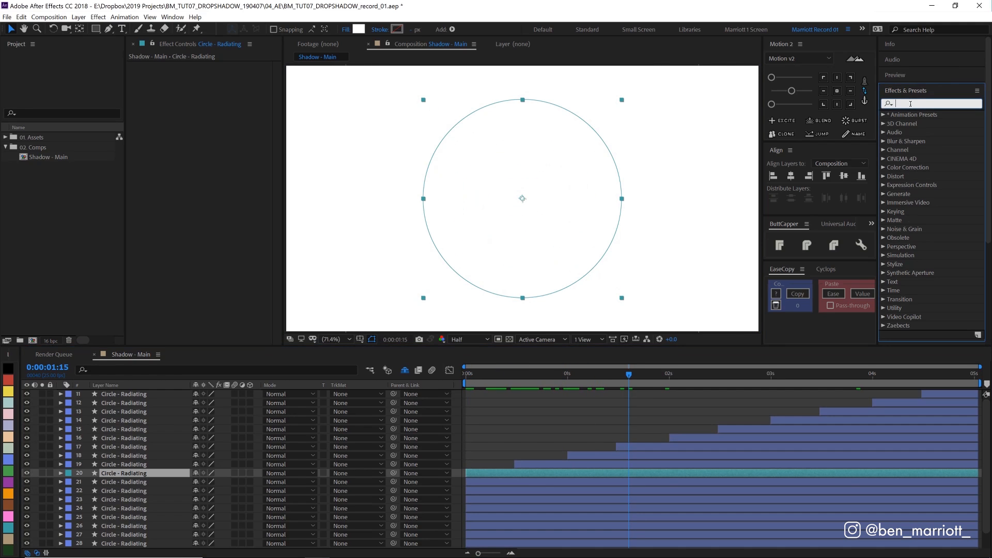
Apply Drop Shadow to the circle layer with Opacity 30%, Distance 2, Softness 4
text(drop)
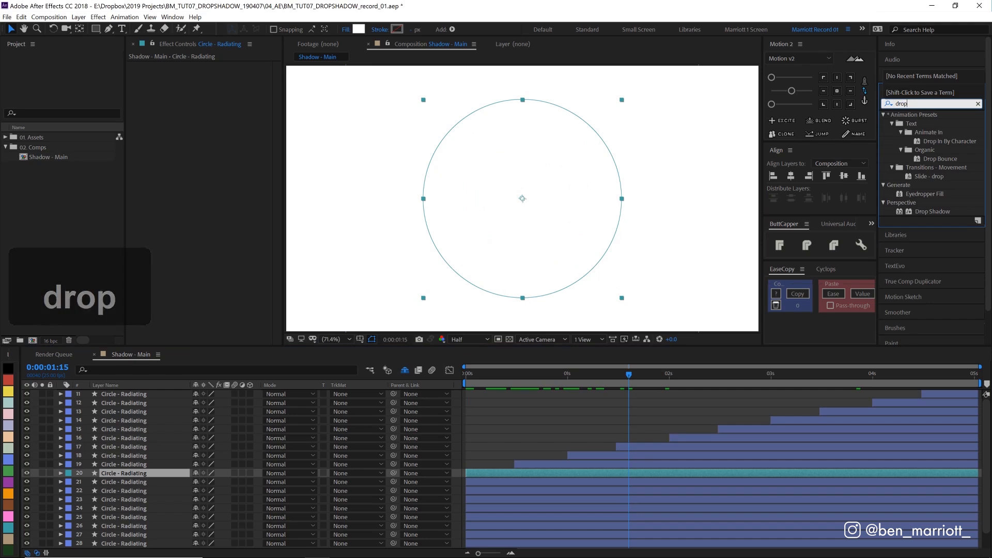
double_click(931, 211)
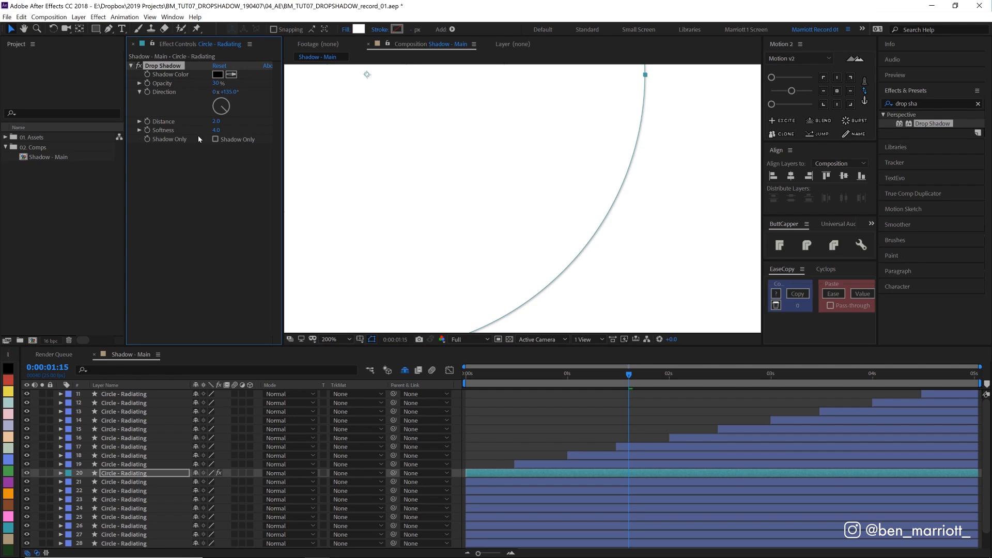
mouse_move(187, 75)
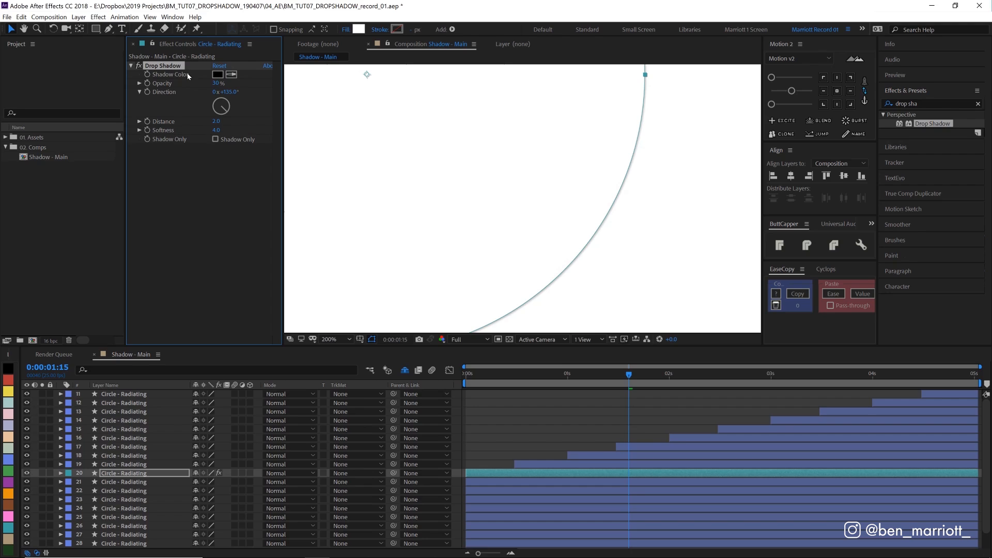
mouse_move(204, 87)
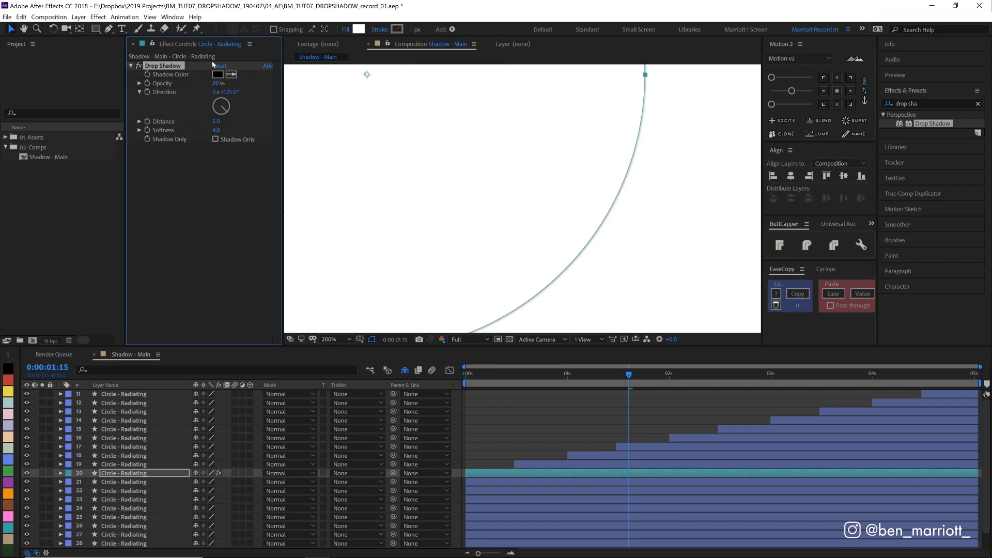
mouse_move(203, 74)
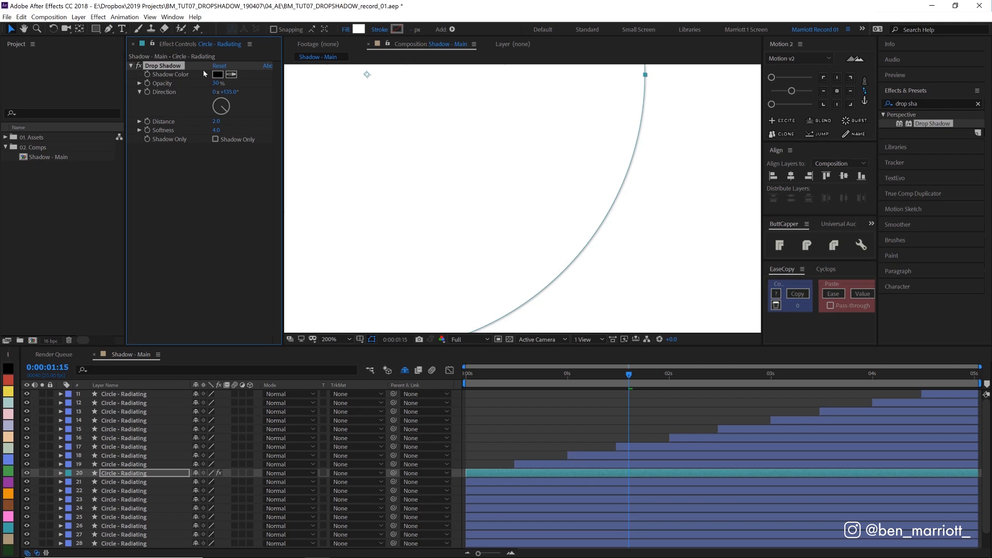
Create a null named Controller and add a Slider Control effect to it
click(79, 18)
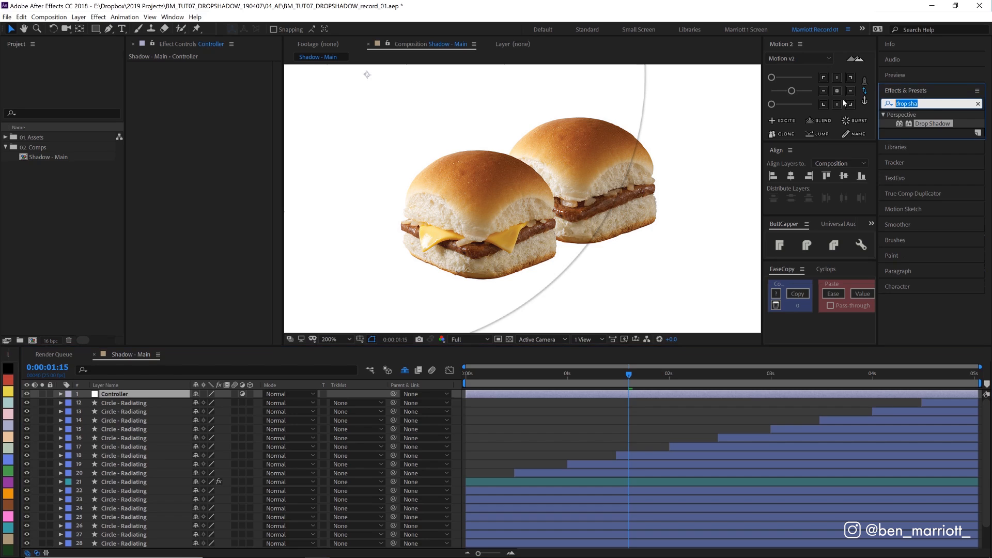
text(slider)
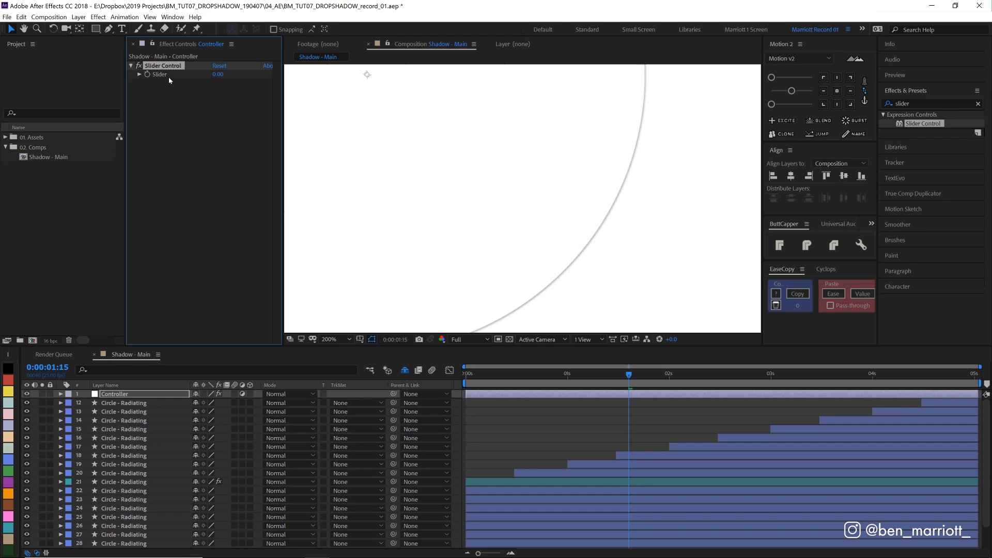
mouse_move(168, 75)
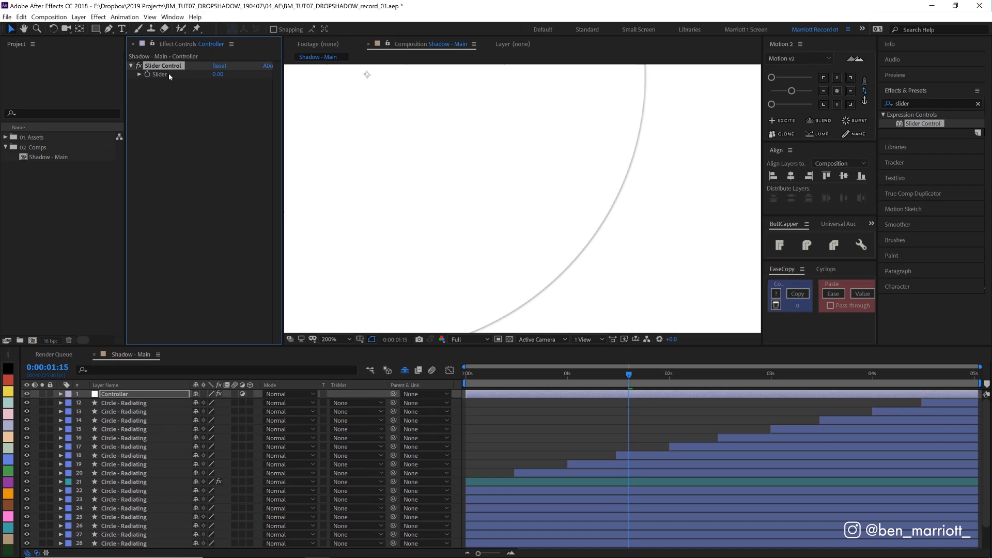
mouse_move(591, 258)
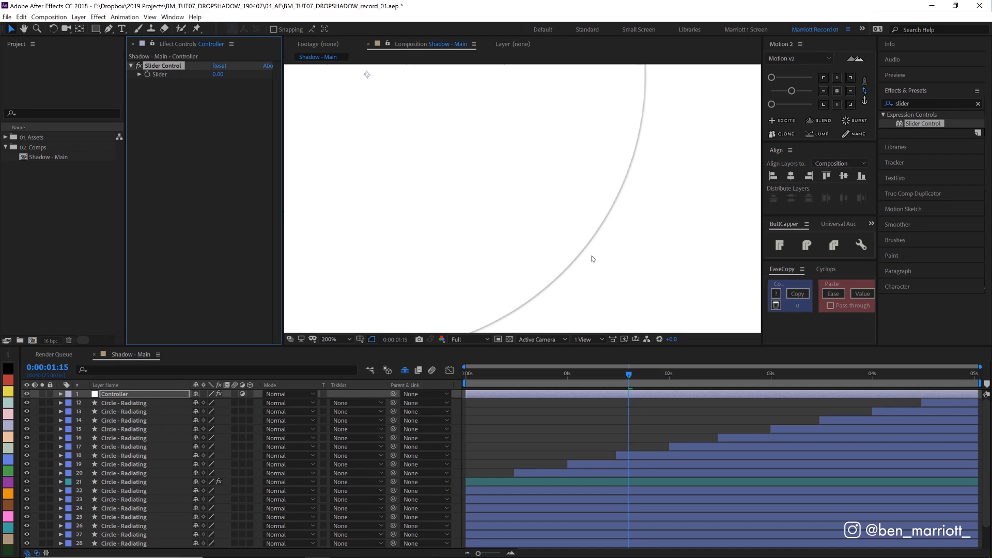
mouse_move(71, 508)
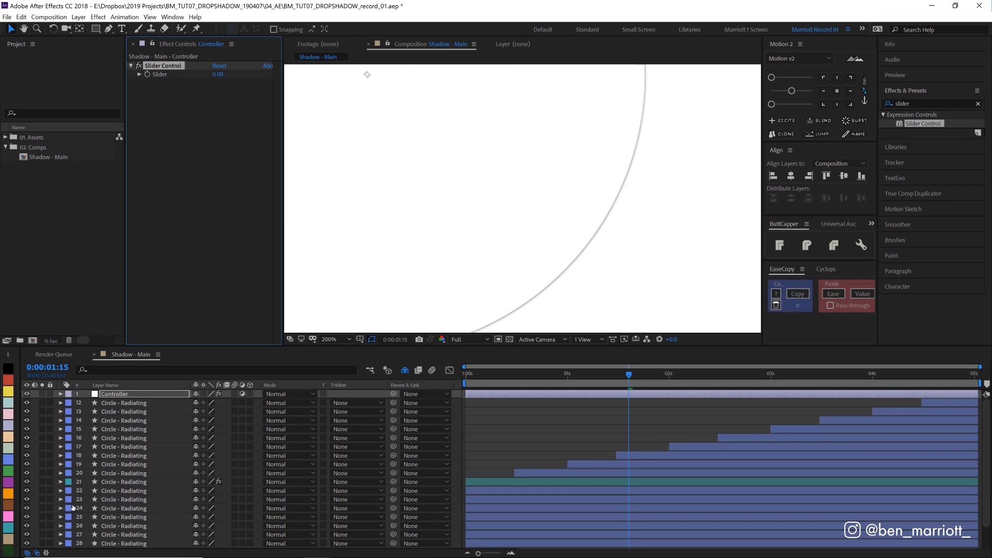
Reveal the Controller's Slider and link the circle's Drop Shadow Direction to it via expression
click(60, 394)
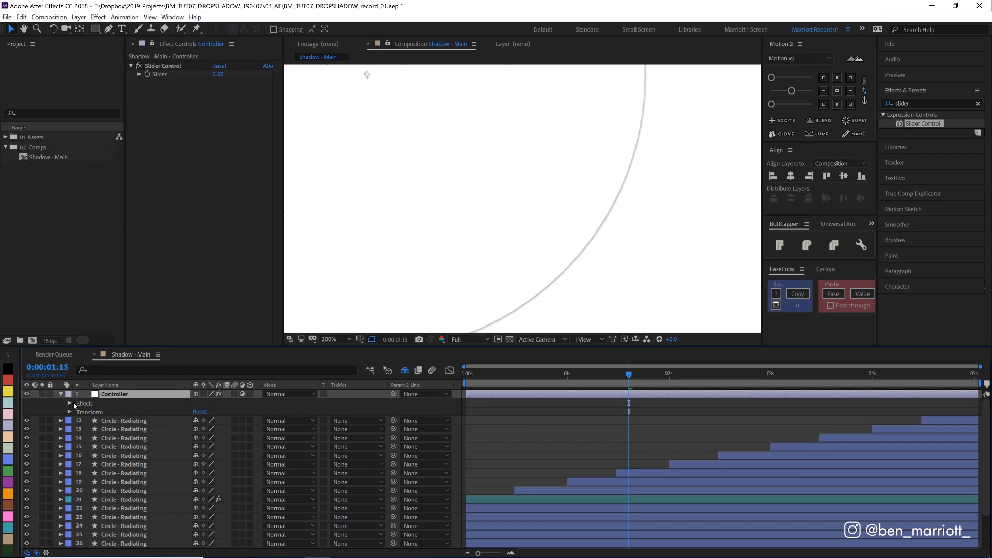
click(70, 403)
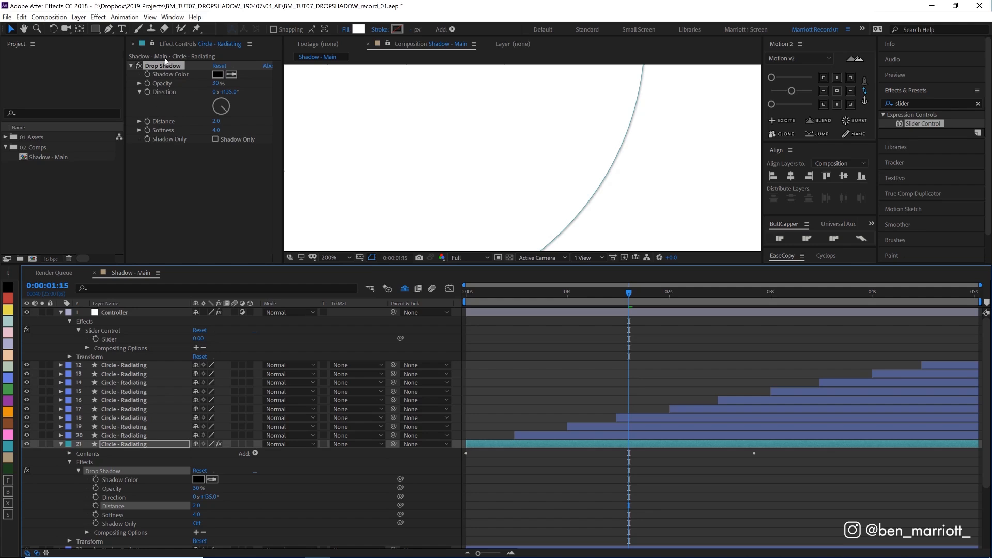
mouse_move(105, 461)
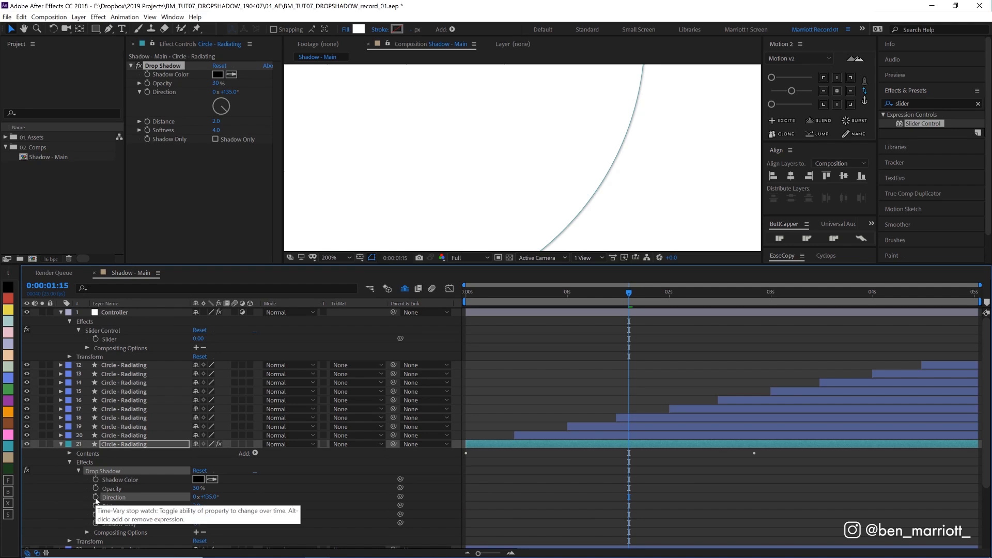
click(95, 499)
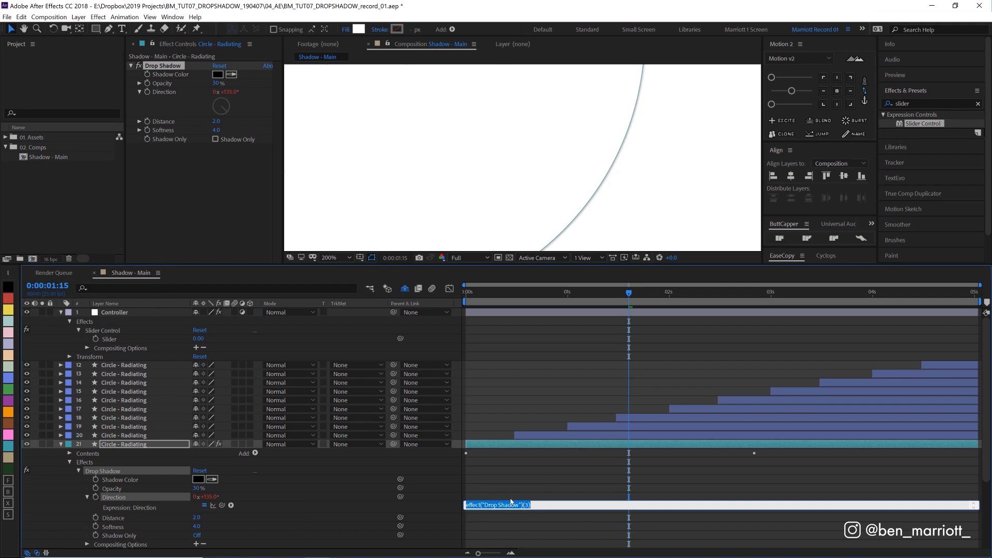
mouse_move(200, 503)
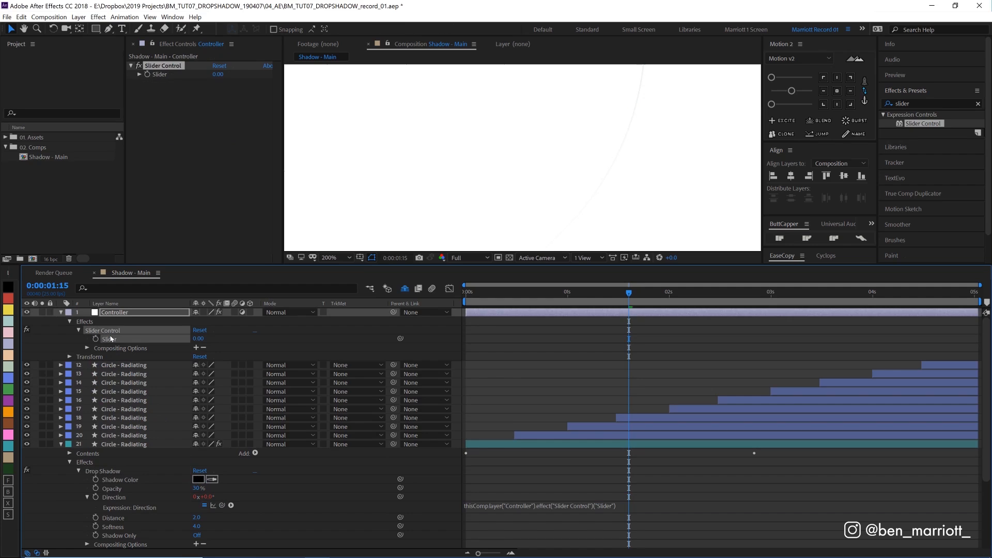
mouse_move(593, 134)
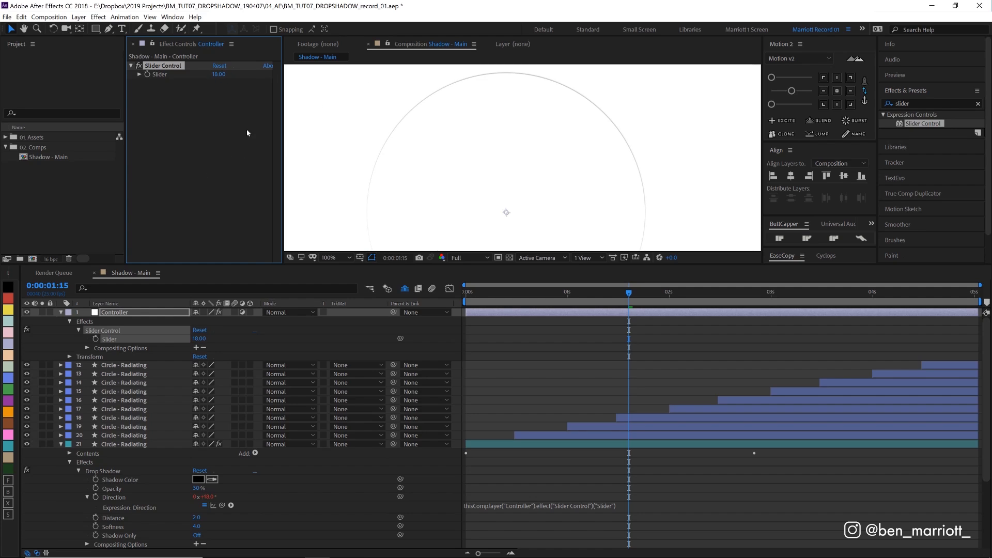
mouse_move(370, 149)
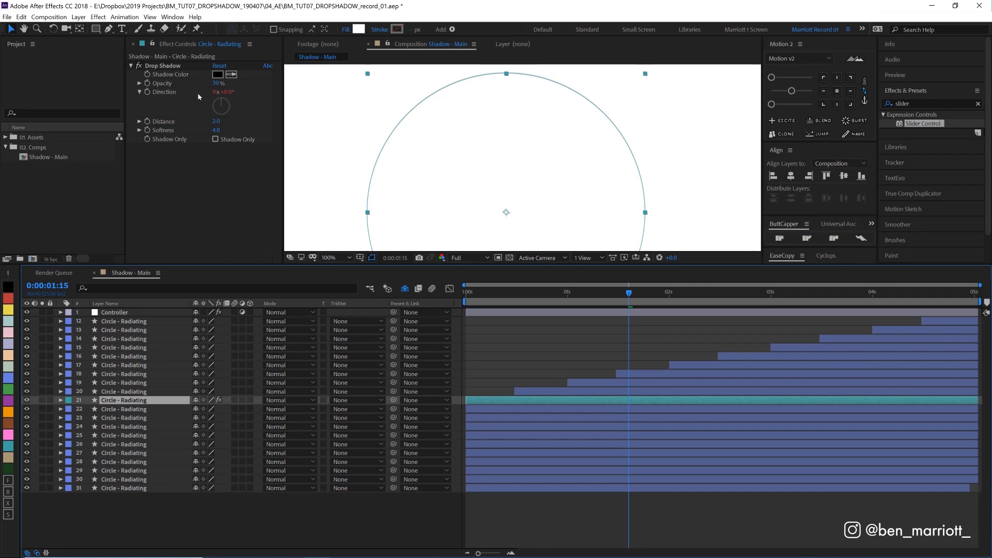
mouse_move(125, 318)
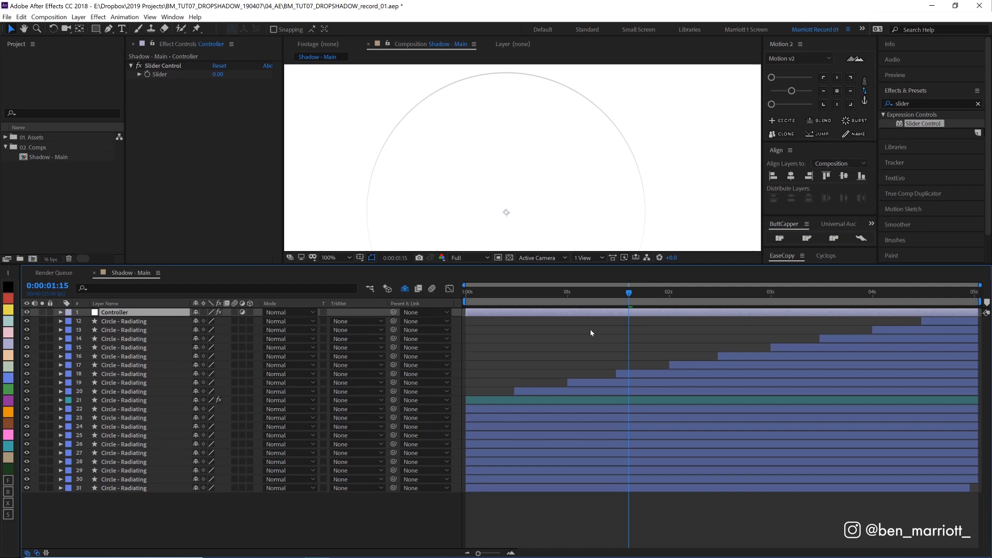
Set Drop Shadow 3 to Distance 40, Softness 140, Opacity 25%, then duplicate it as a fourth shadow at Distance 80, Softness 300, Opacity 20%
click(123, 400)
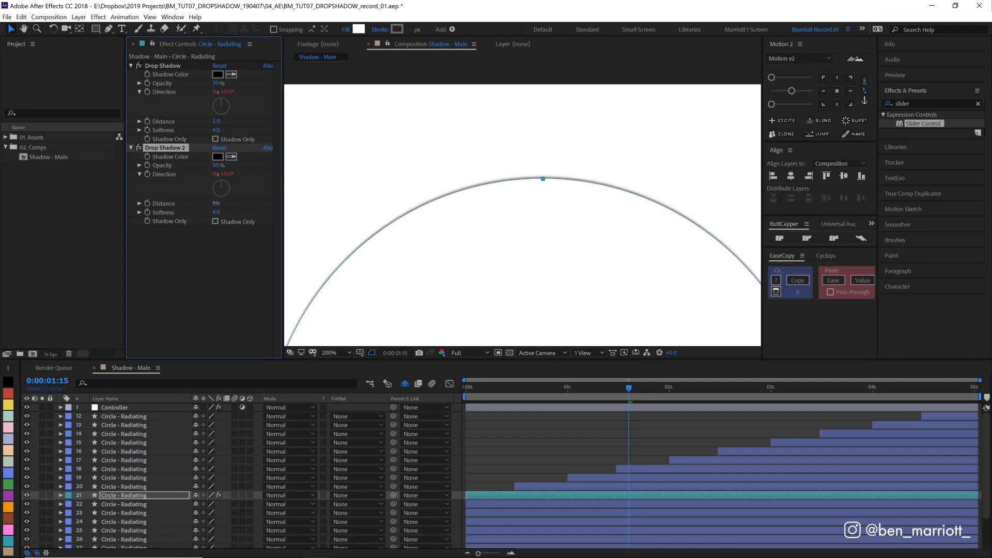
text(10)
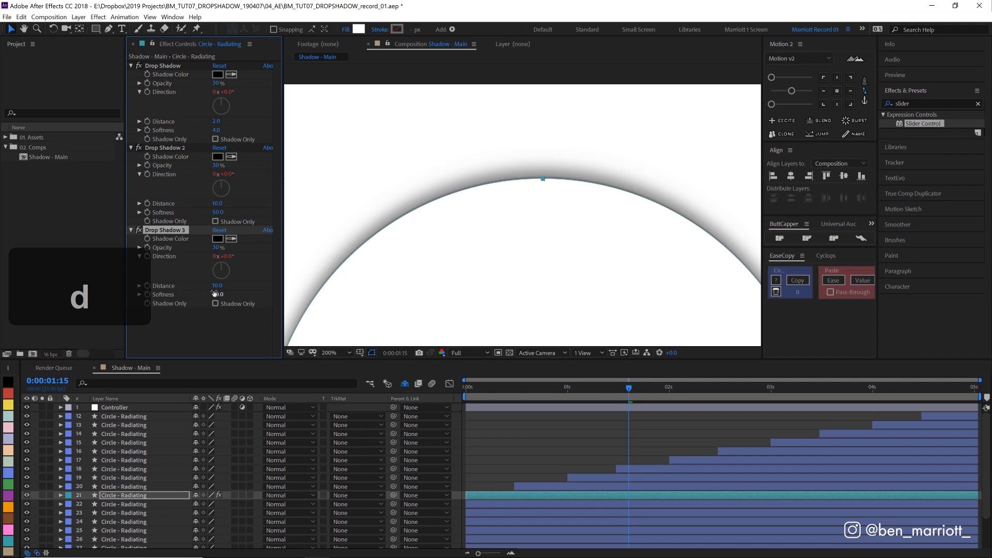
key(Enter)
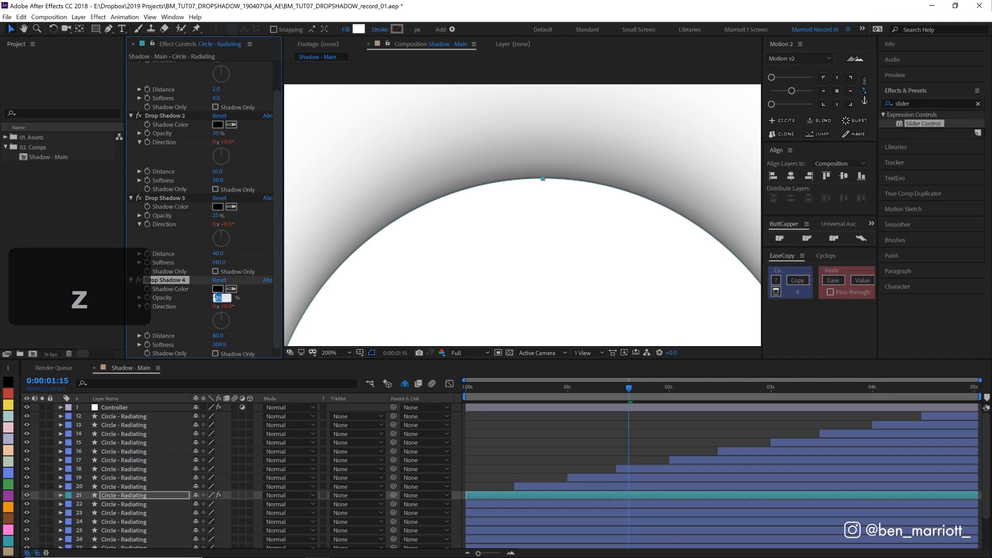
key(enter)
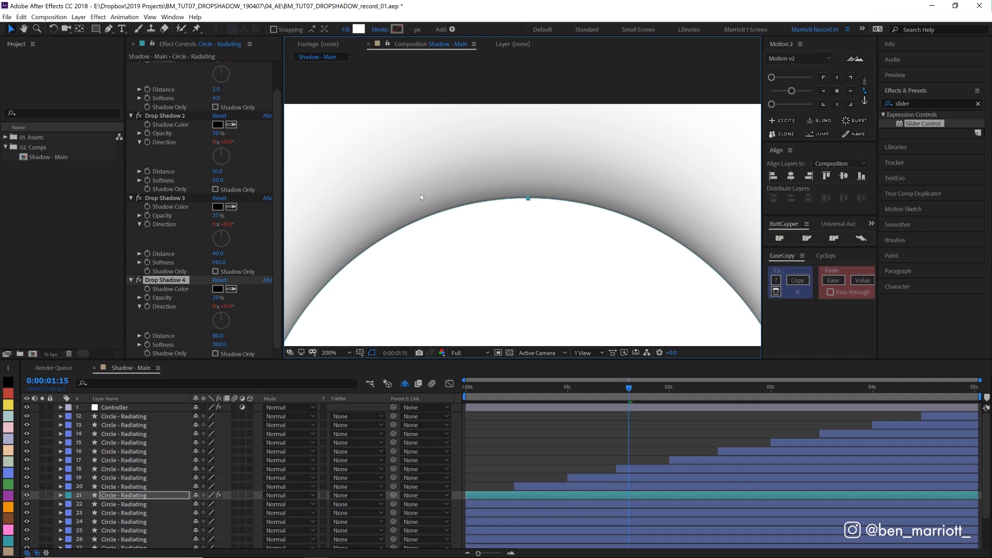
mouse_move(427, 196)
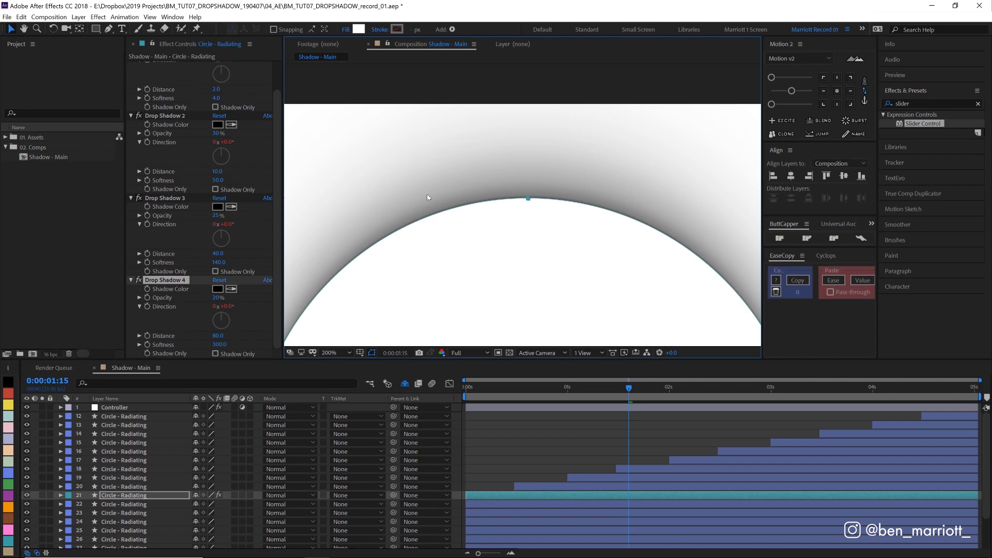
mouse_move(696, 206)
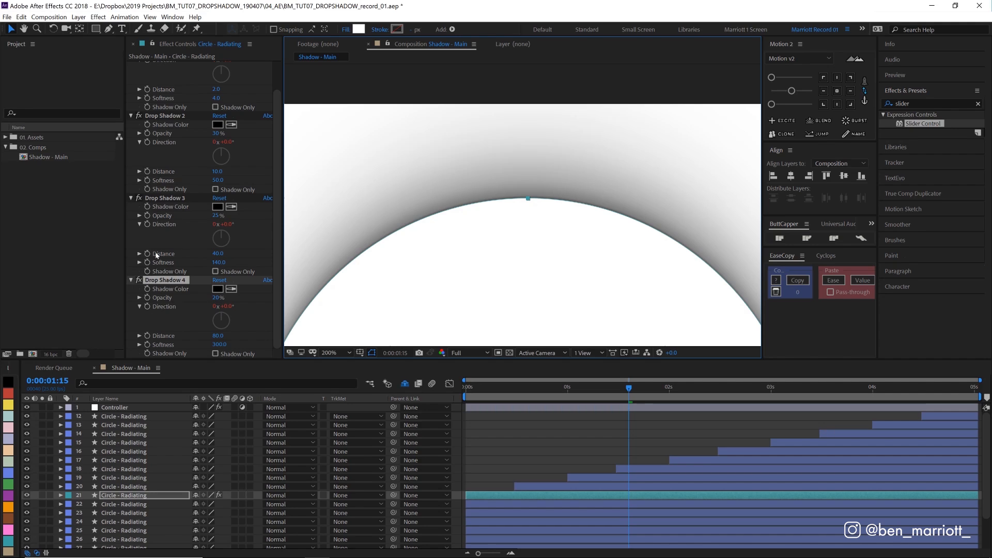
mouse_move(157, 234)
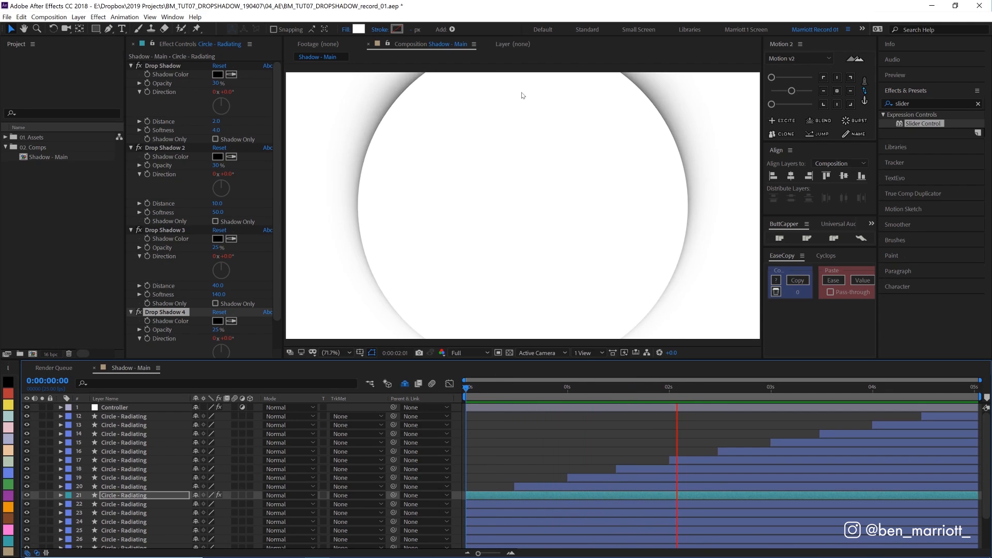
Select the Controller layer to show its Slider Control with the composition at 50%
click(114, 408)
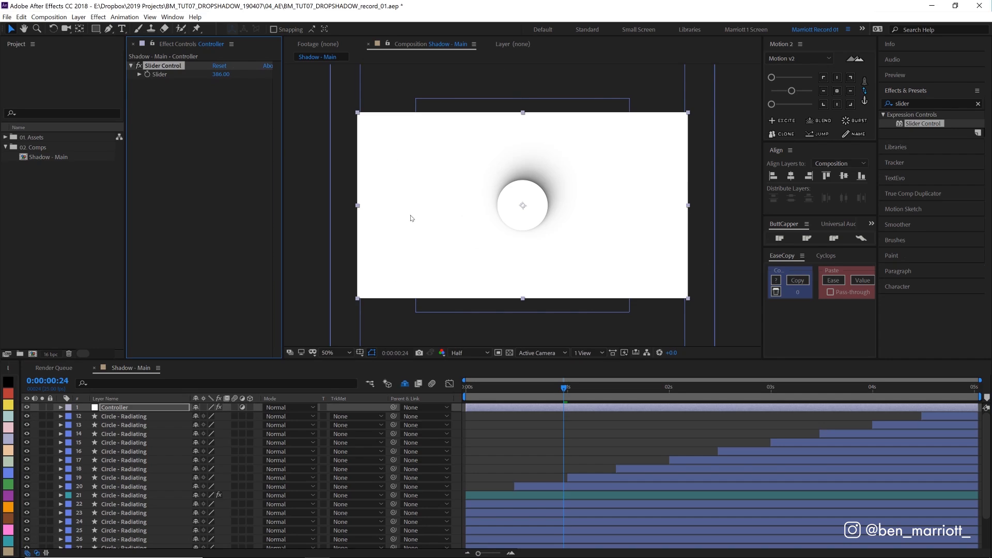
mouse_move(412, 137)
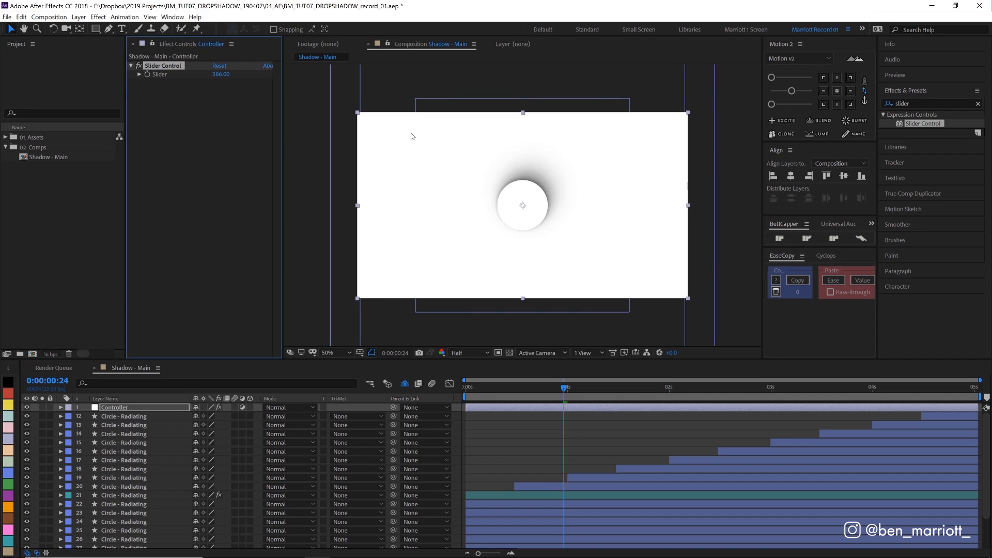
Keyframe the Controller Slider from 0 at frame 0 to 360*4 (1440) at five seconds
click(465, 386)
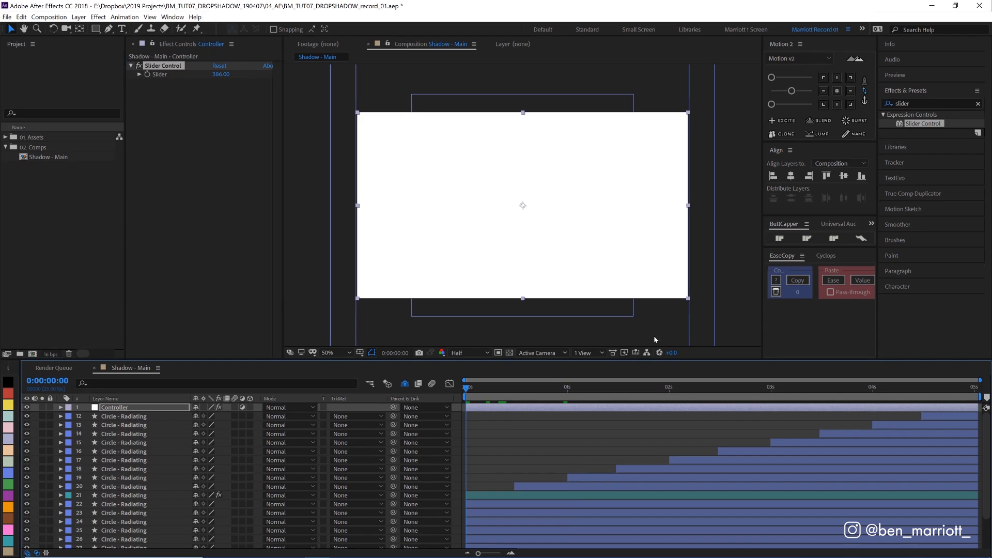
click(61, 407)
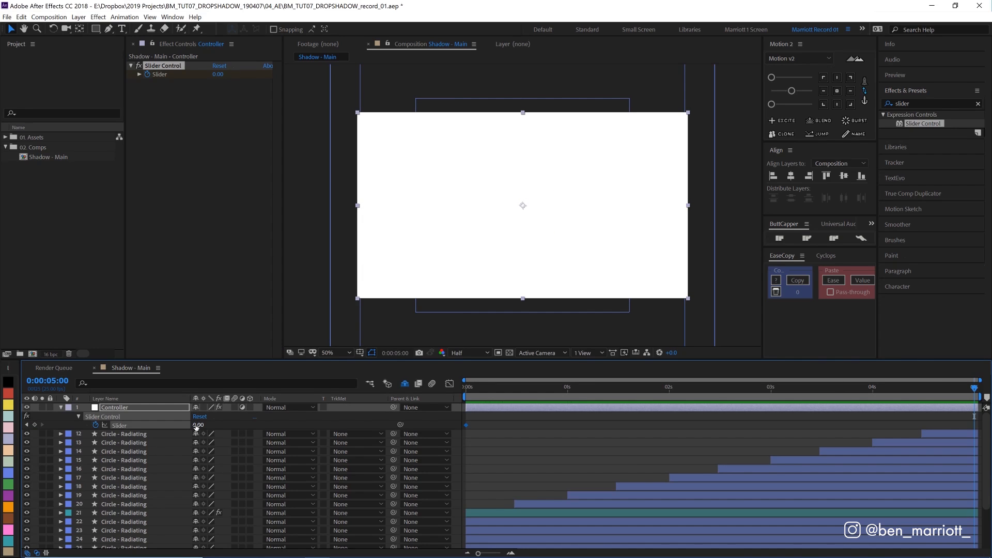
click(199, 425)
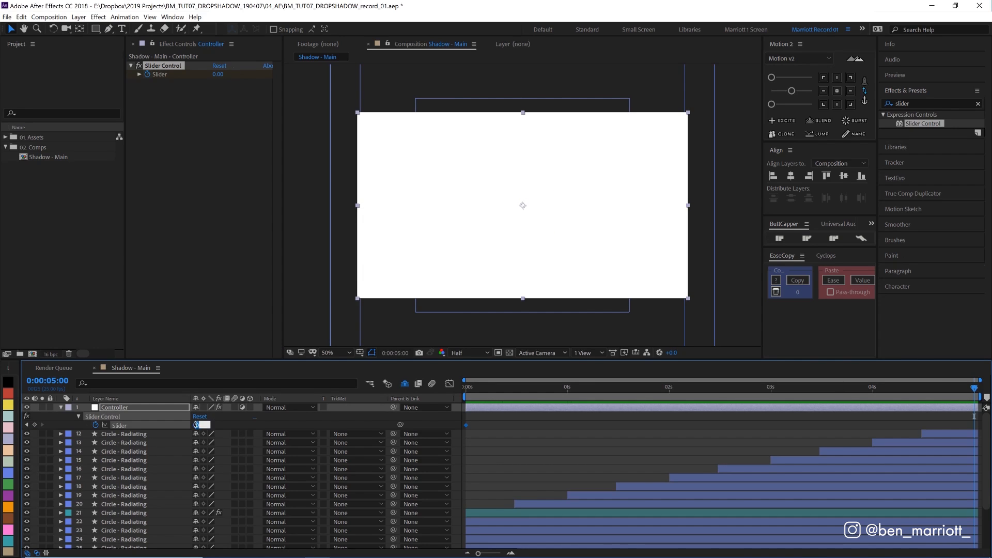
text(360)
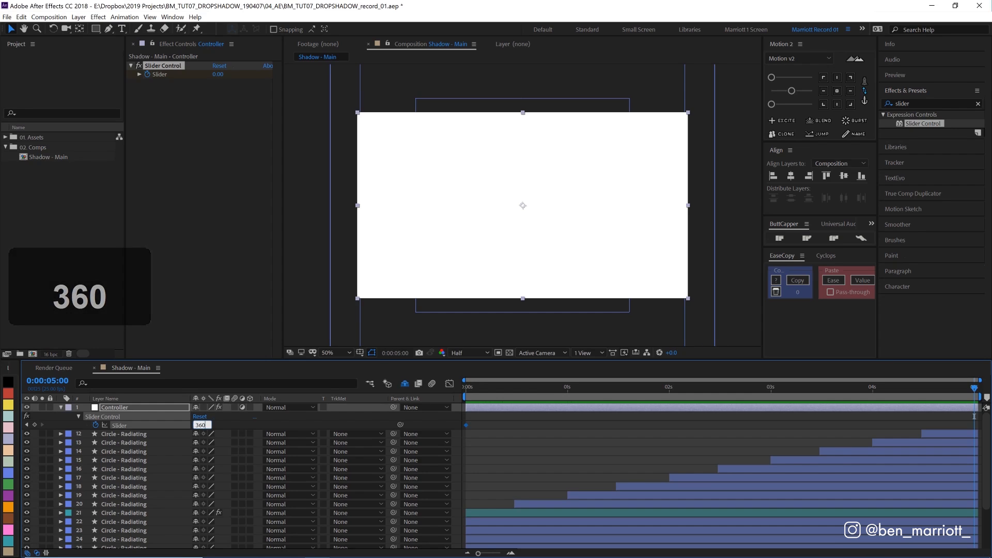
click(201, 425)
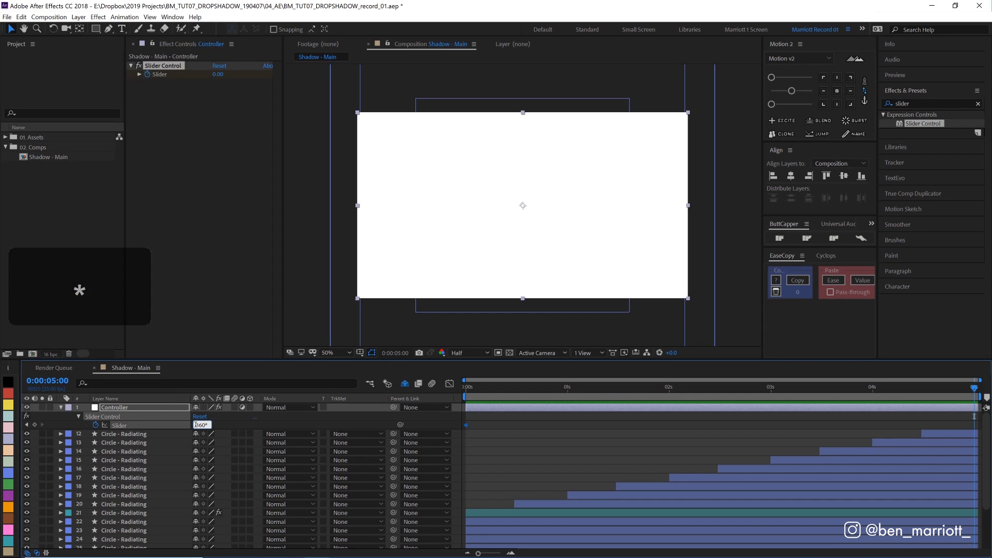
text(*4)
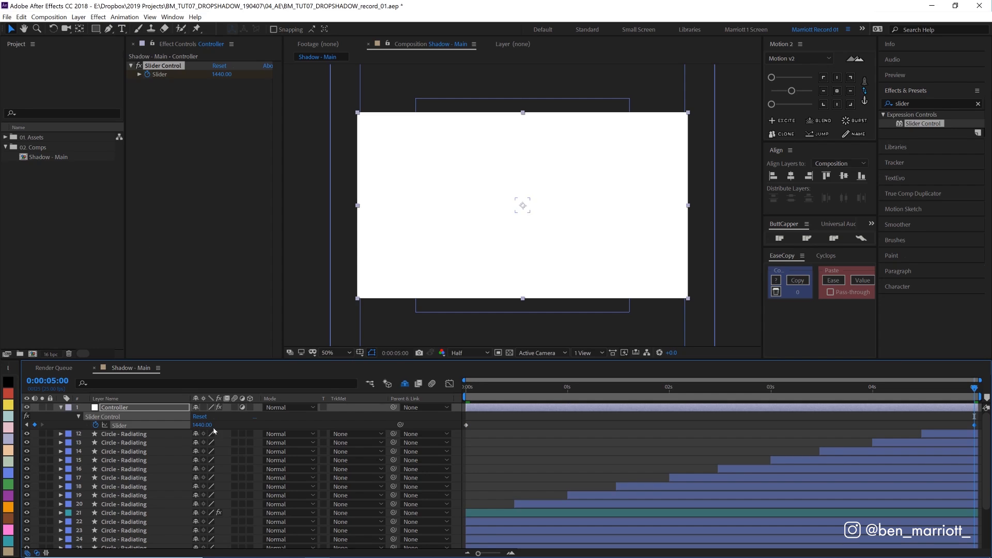
Preview the slider-driven shadow rotation from the start of the timeline
click(971, 386)
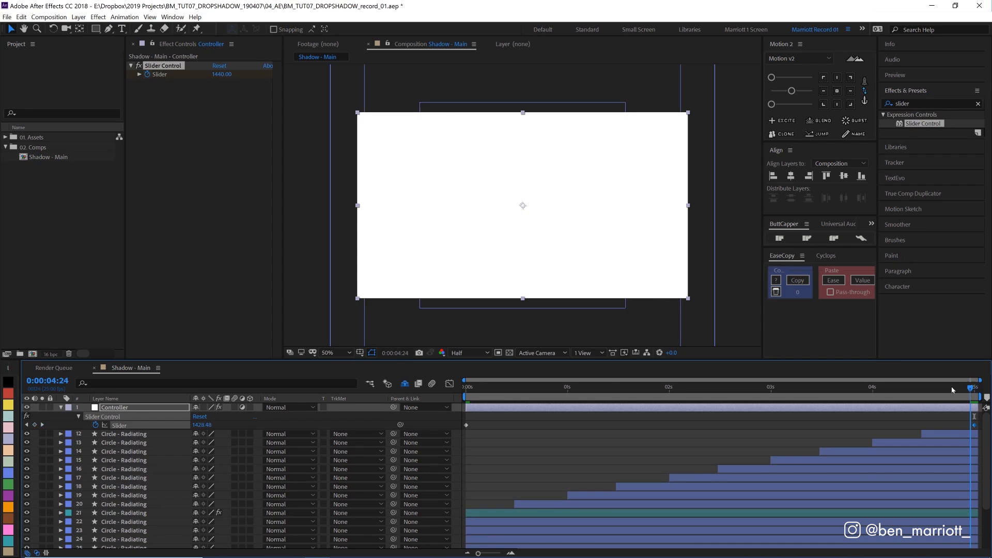
key(space)
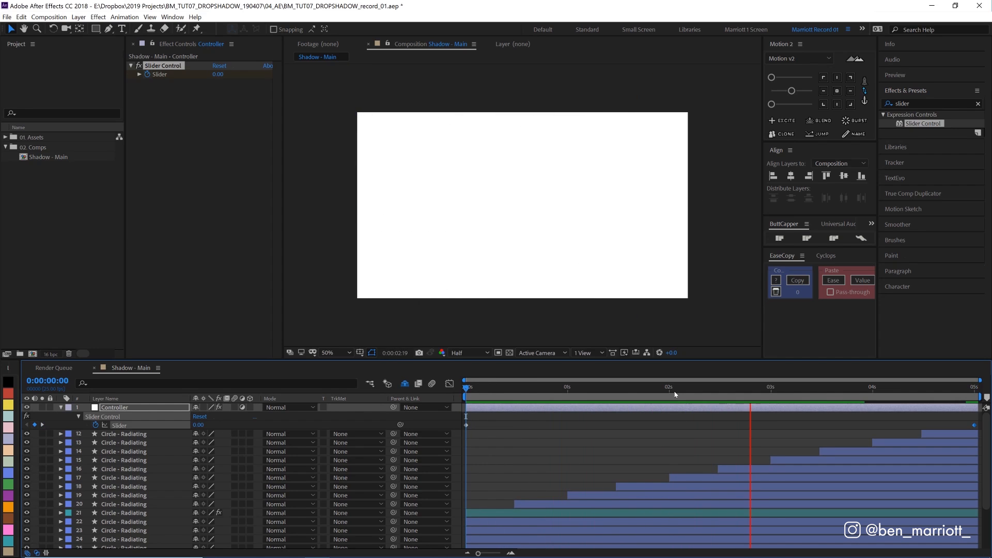
key(space)
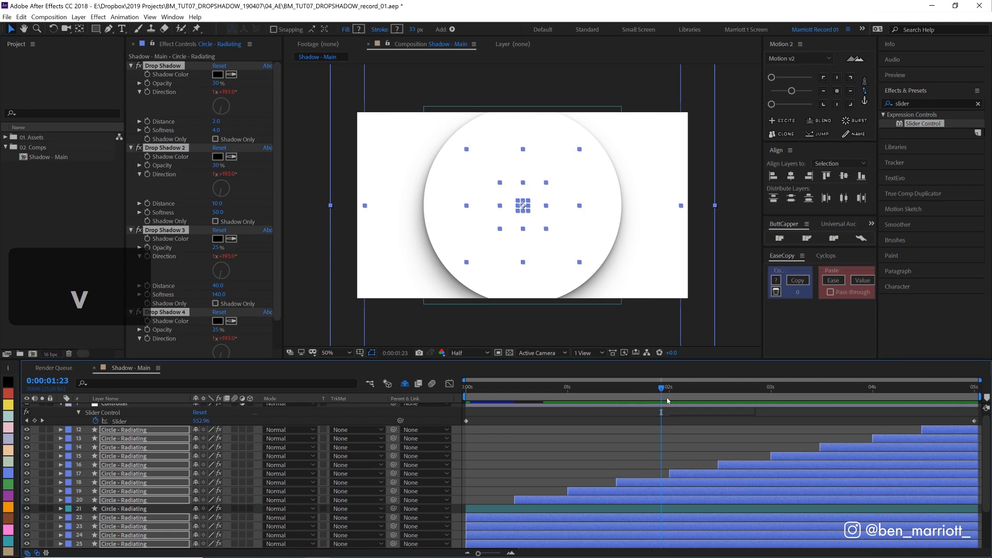
Link every circle's shadow Directions to the Controller Slider, copy to all radiating circles and preview
click(661, 387)
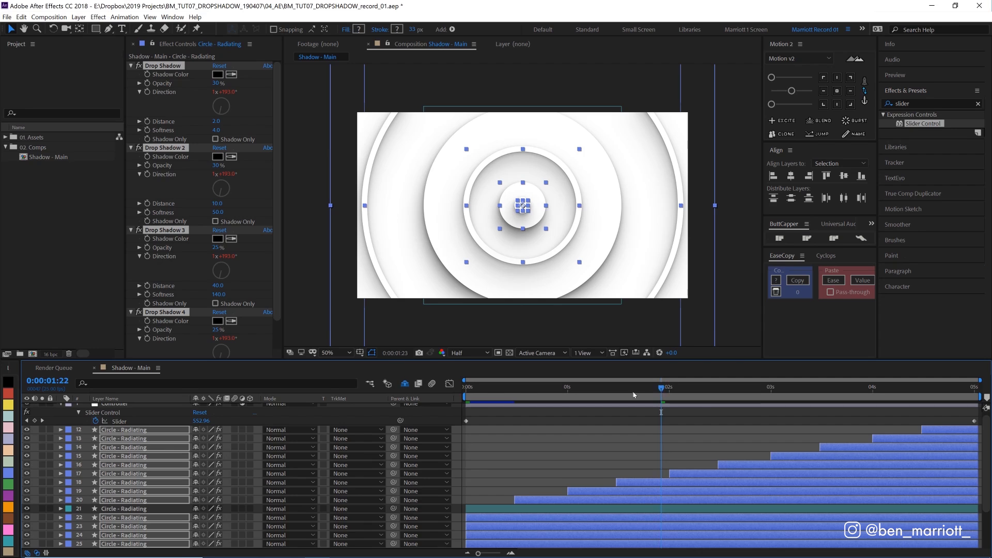
key(space)
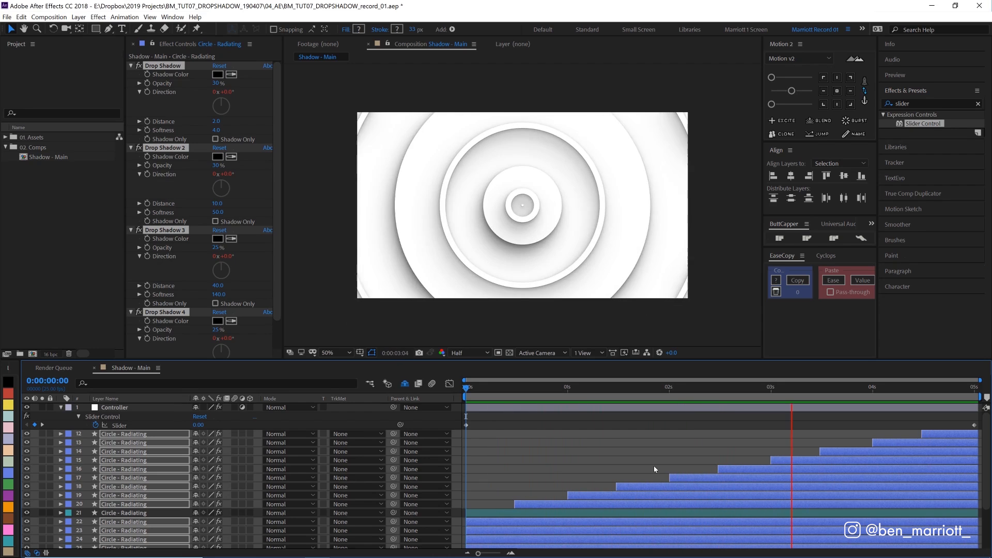
click(496, 387)
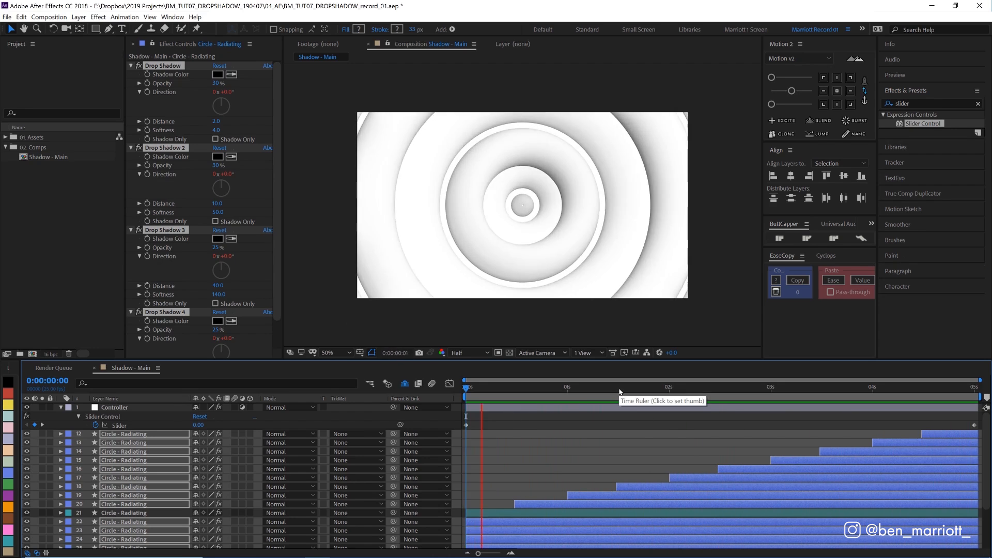
Turn the drop character layers (Mouth, Eyes, Drop Main, Waves) back on and preview the finished animation
click(620, 387)
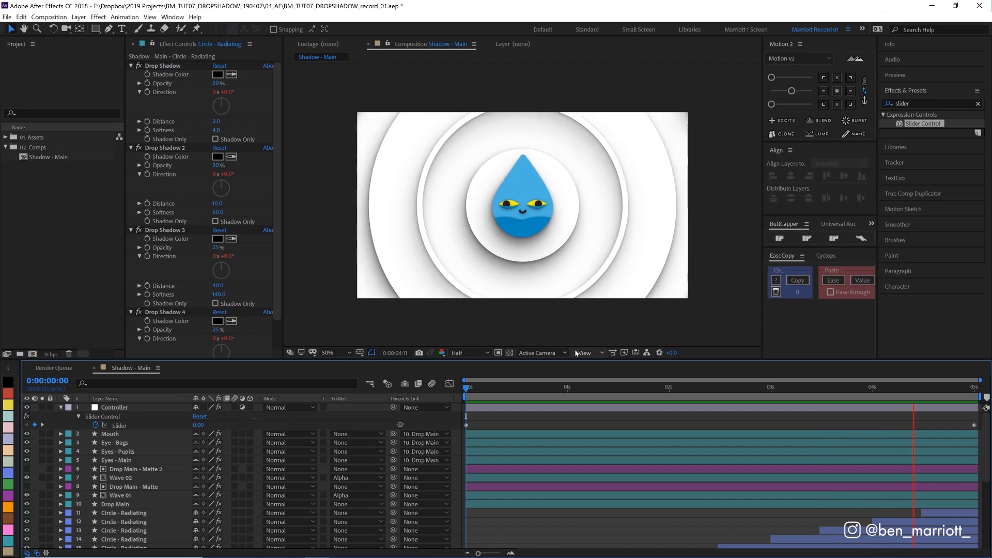
key(space)
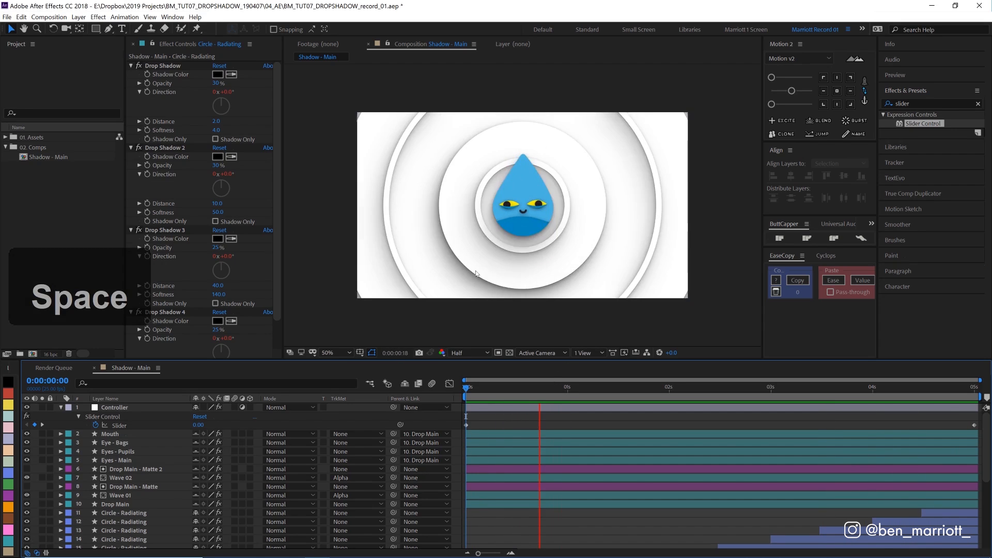
key(space)
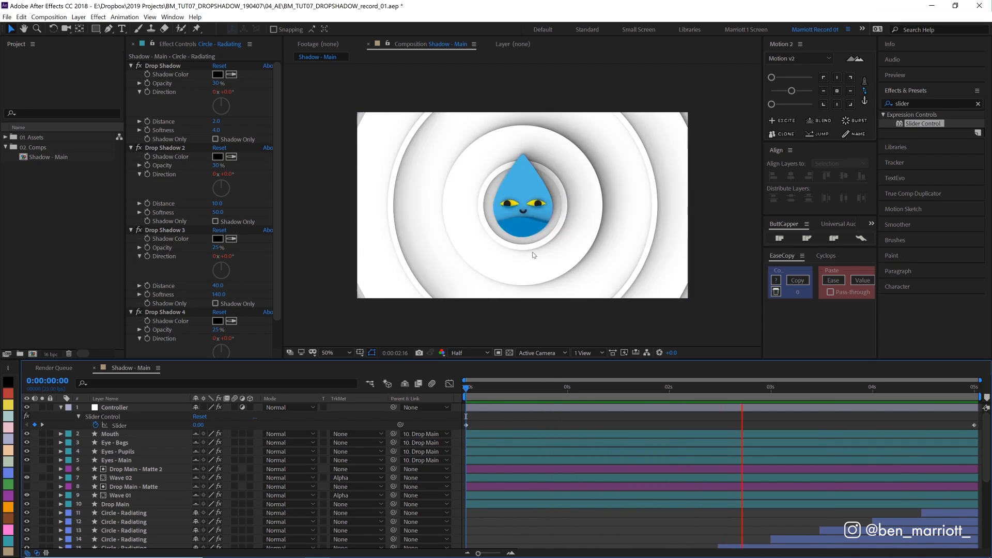